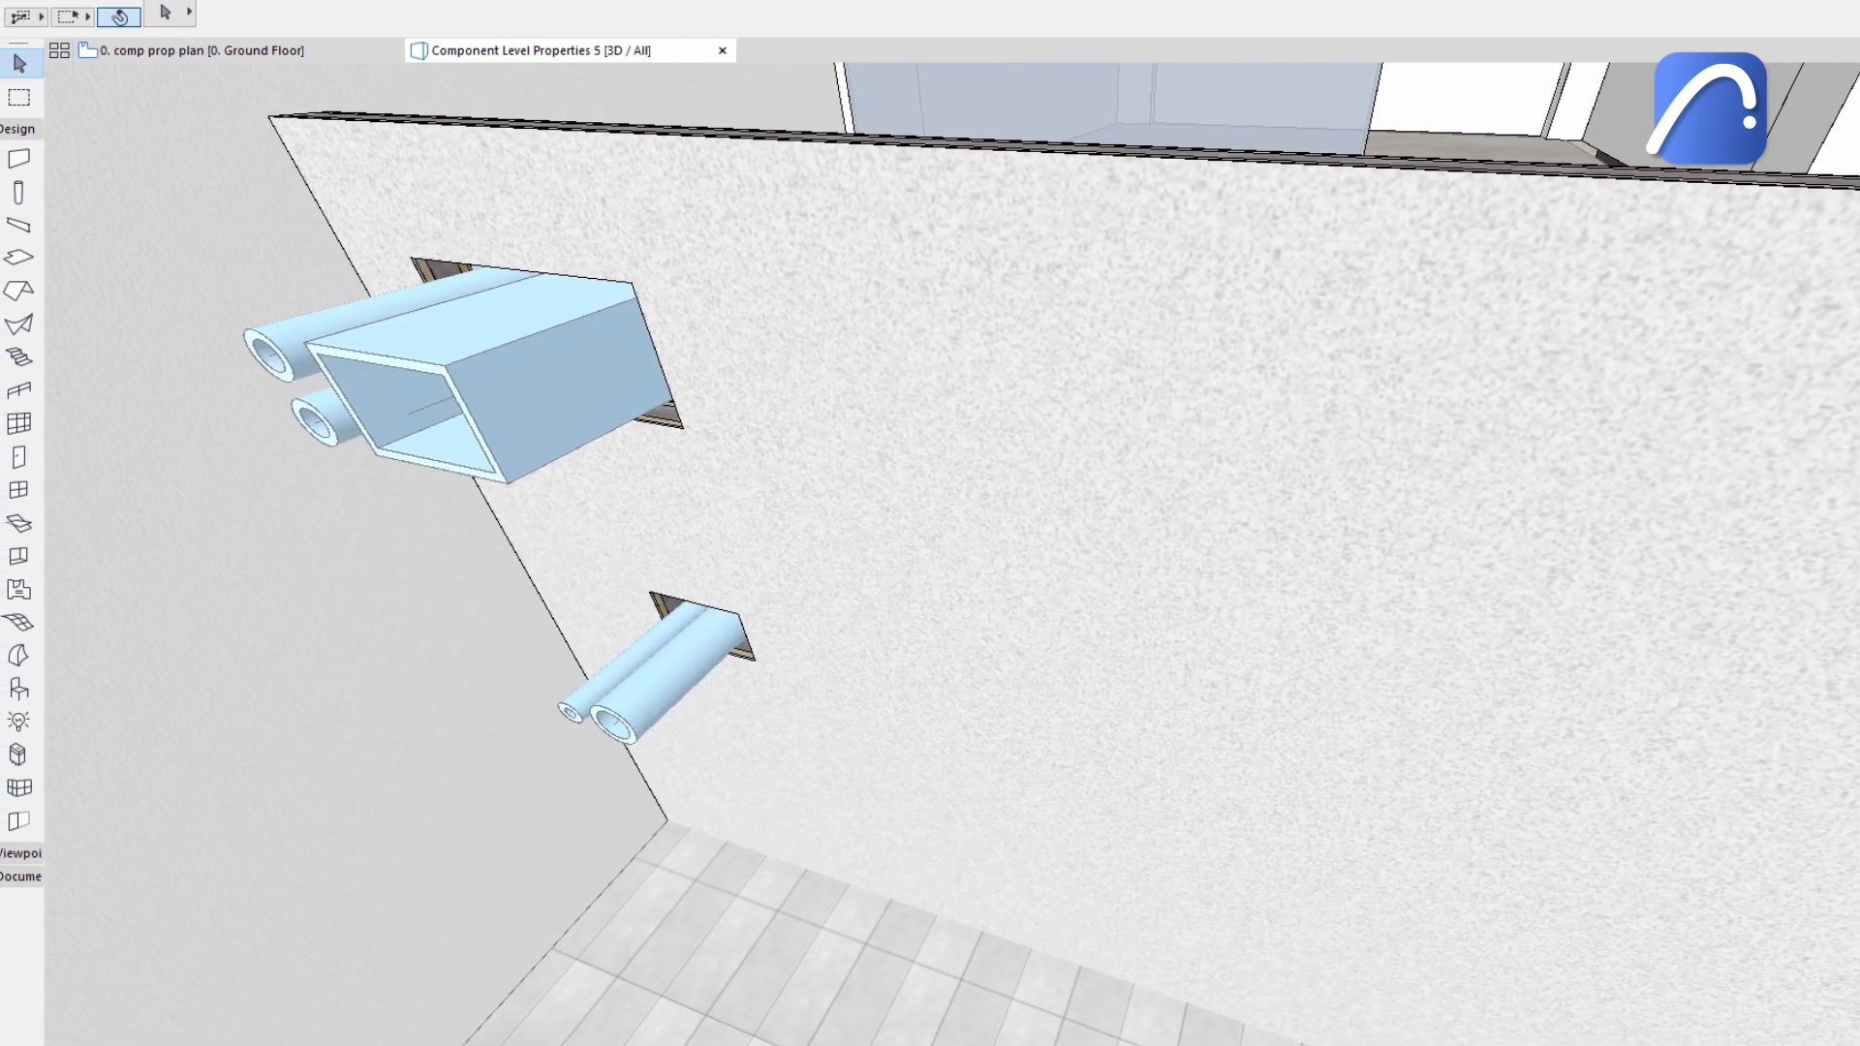
Step: Show the Project Preferences categories, including Calculation Rules
{"action": "left_click", "coordinate": [256, 11]}
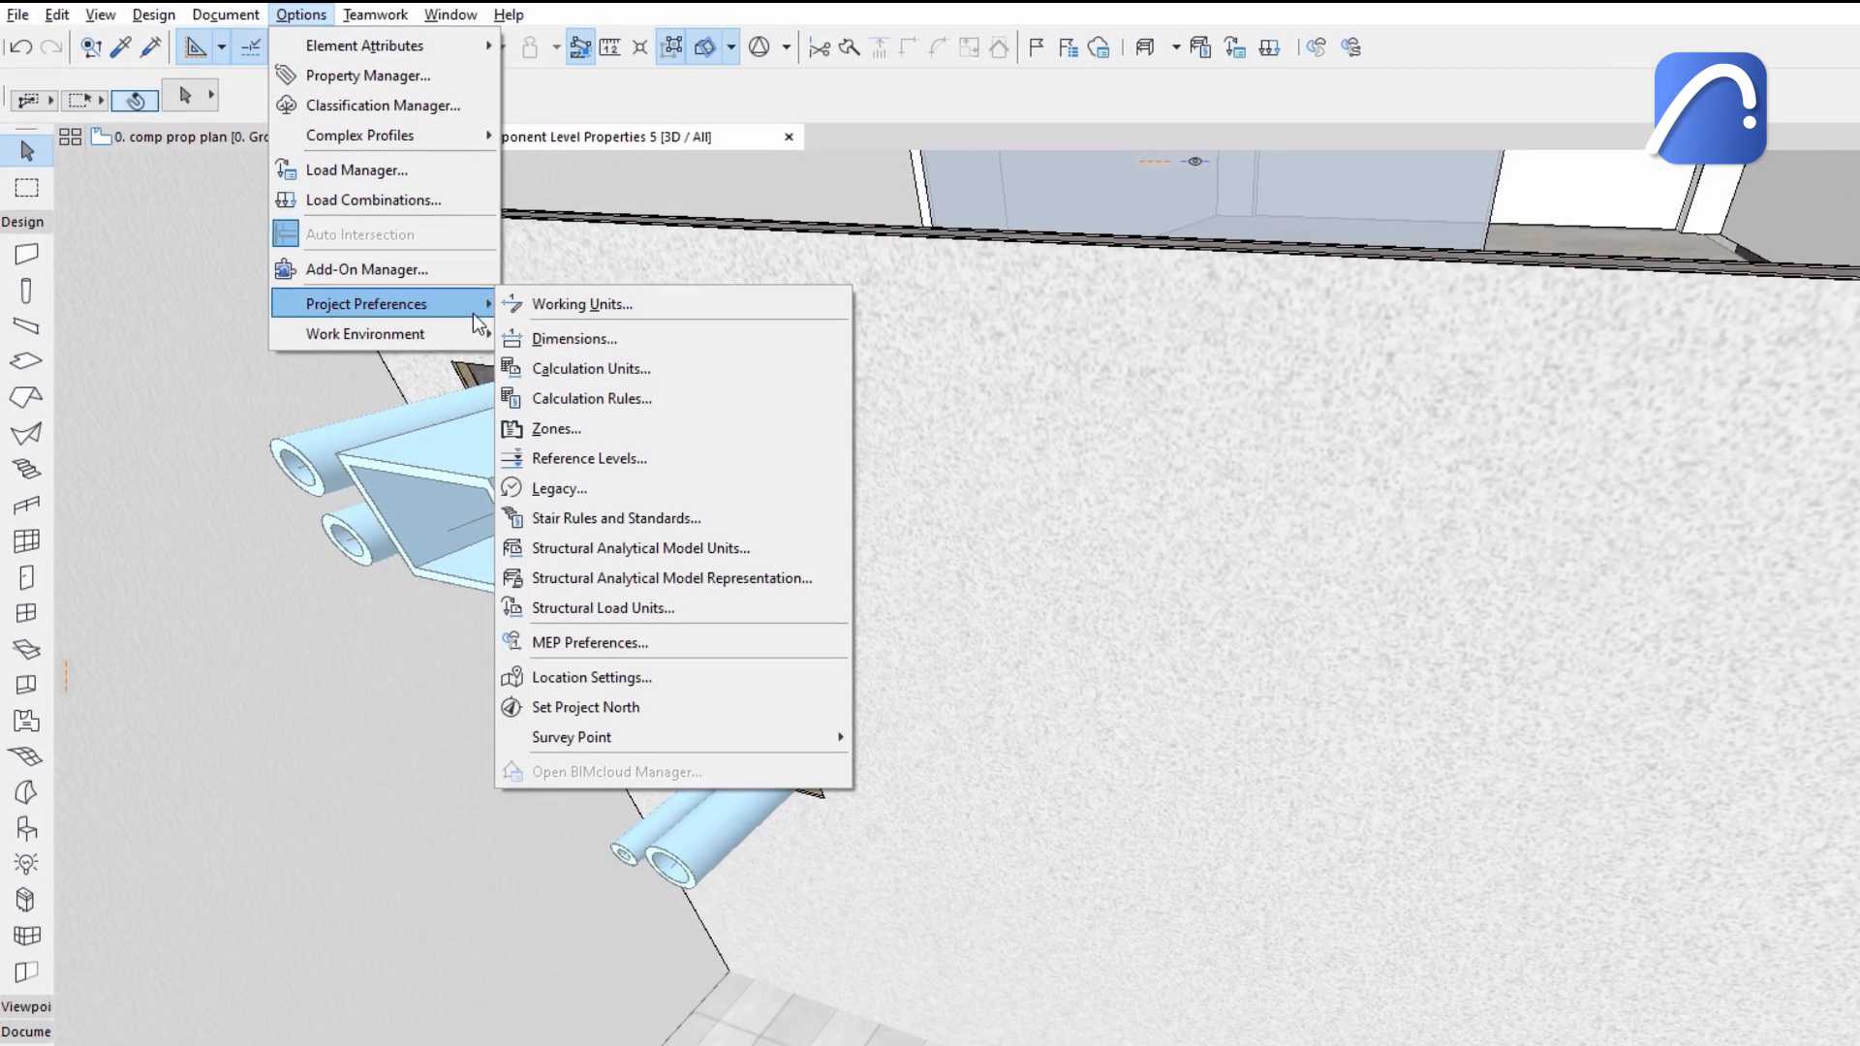
{"action": "mouse_move", "coordinate": [823, 422]}
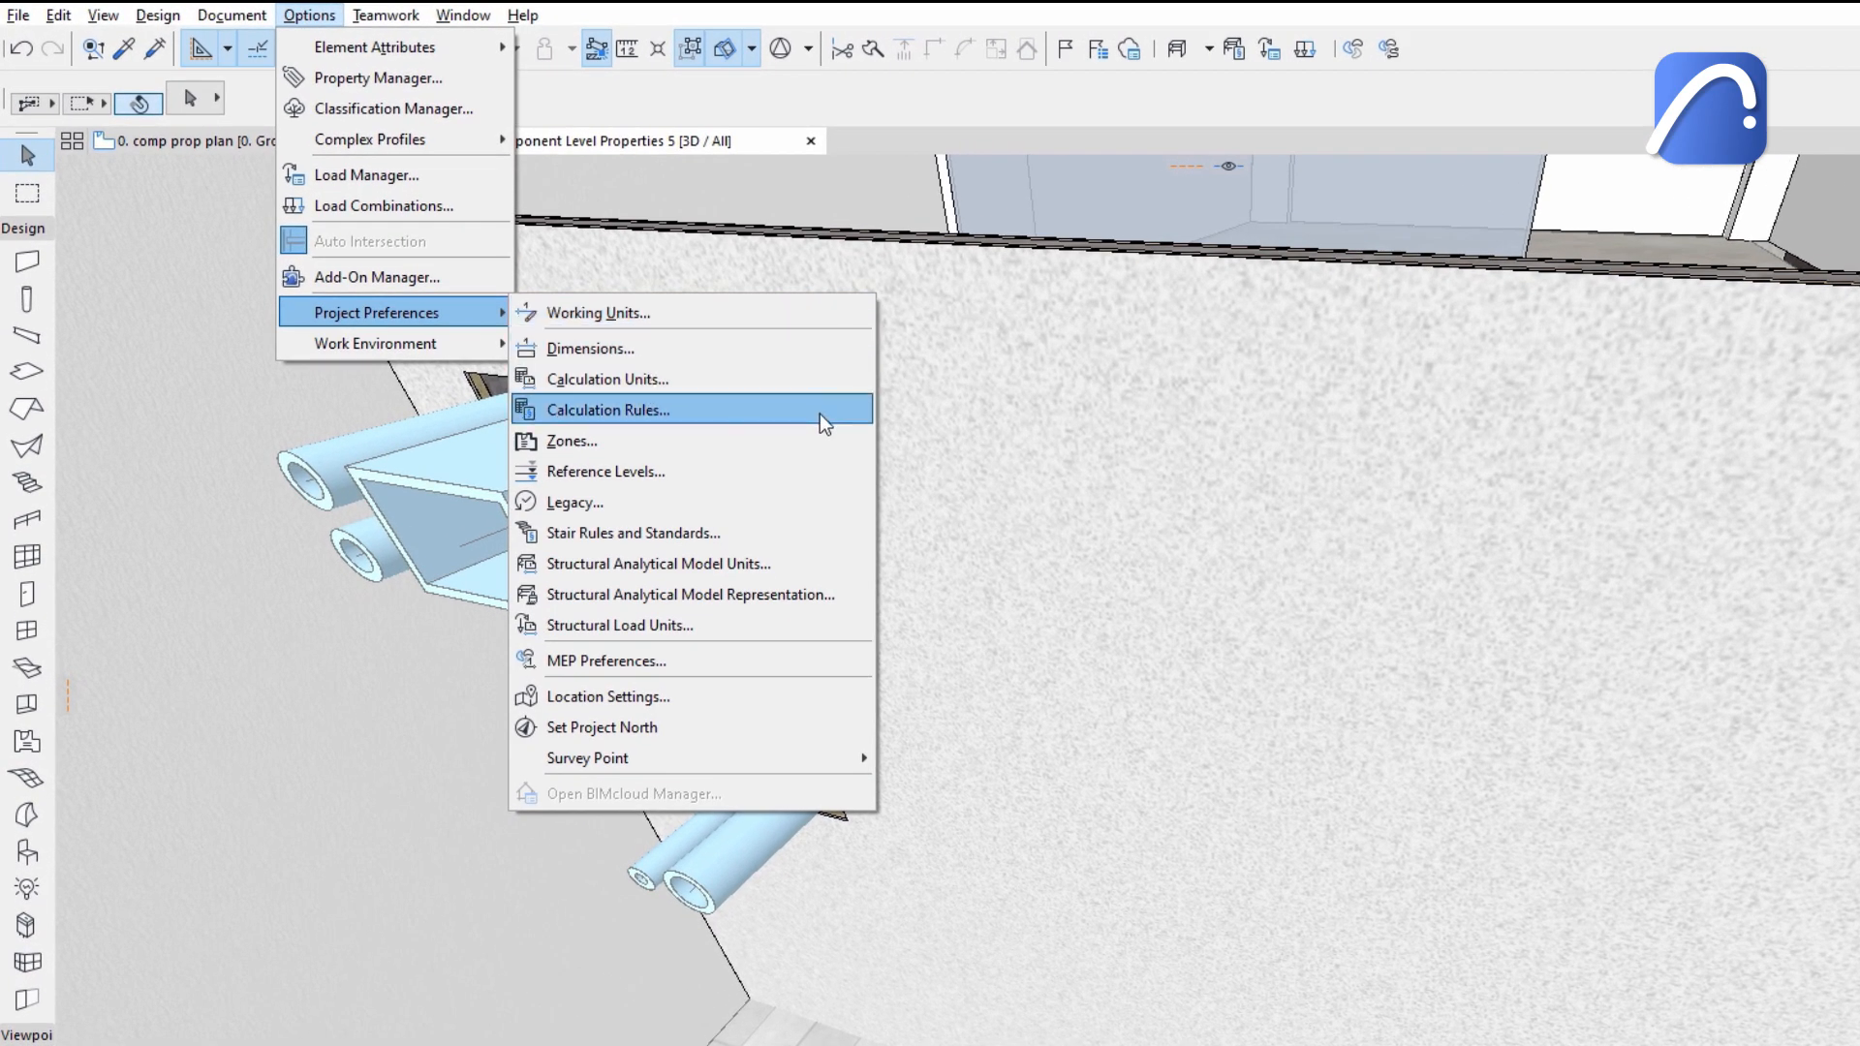
Step: Inspect the Concrete Masonry component hole-size threshold under Ignore Component holes if
{"action": "left_click", "coordinate": [609, 409]}
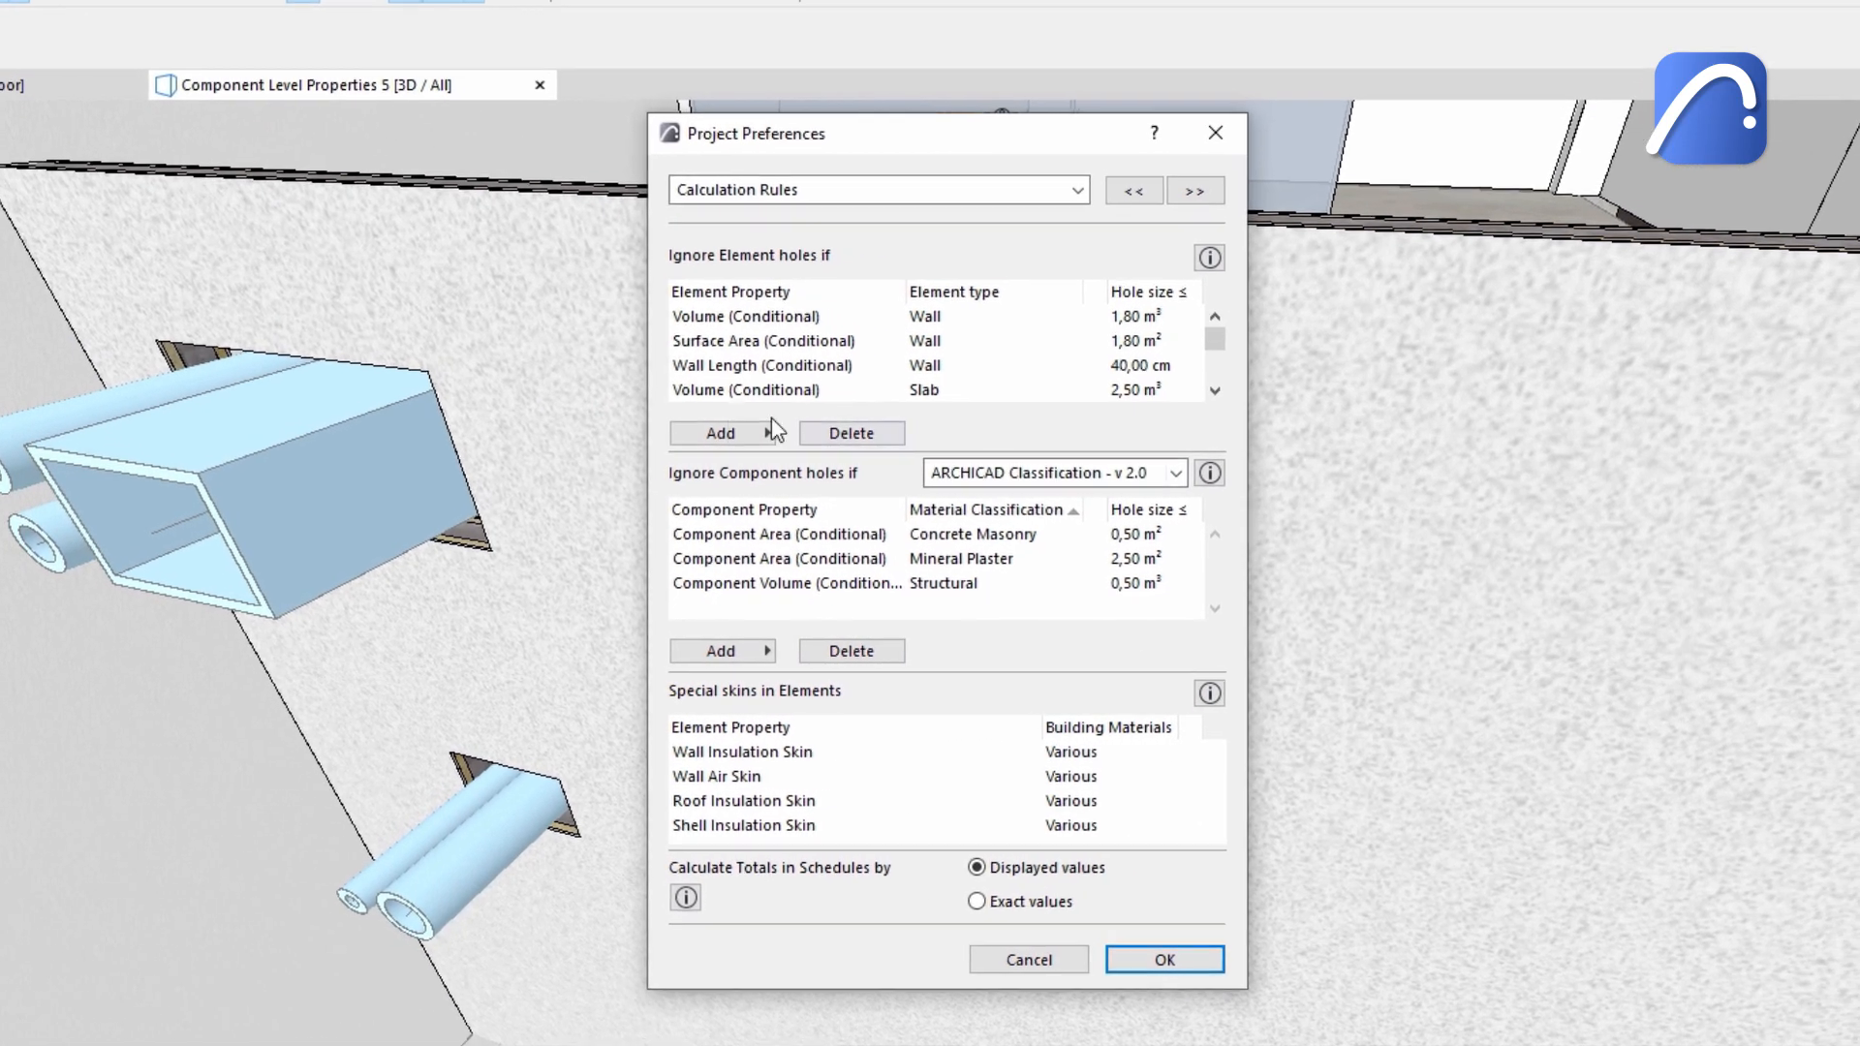
{"action": "left_click", "coordinate": [779, 534]}
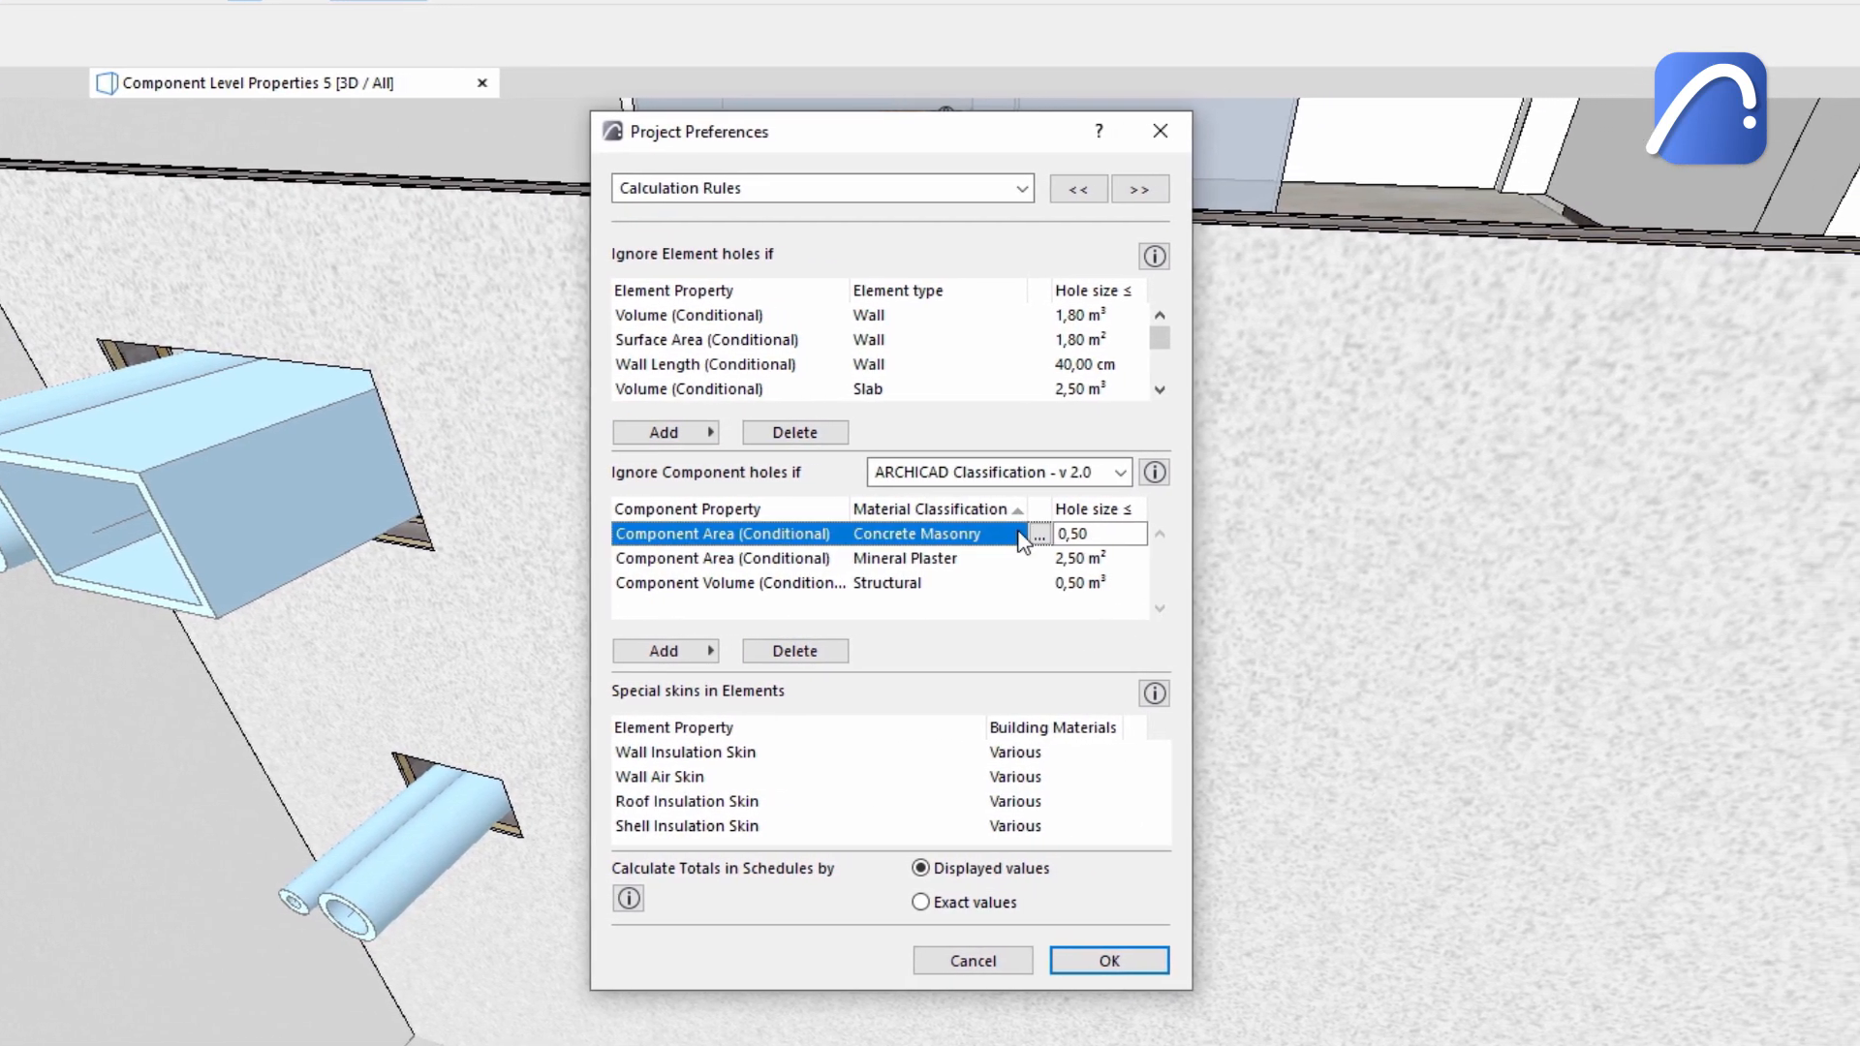
{"action": "left_click", "coordinate": [1036, 535]}
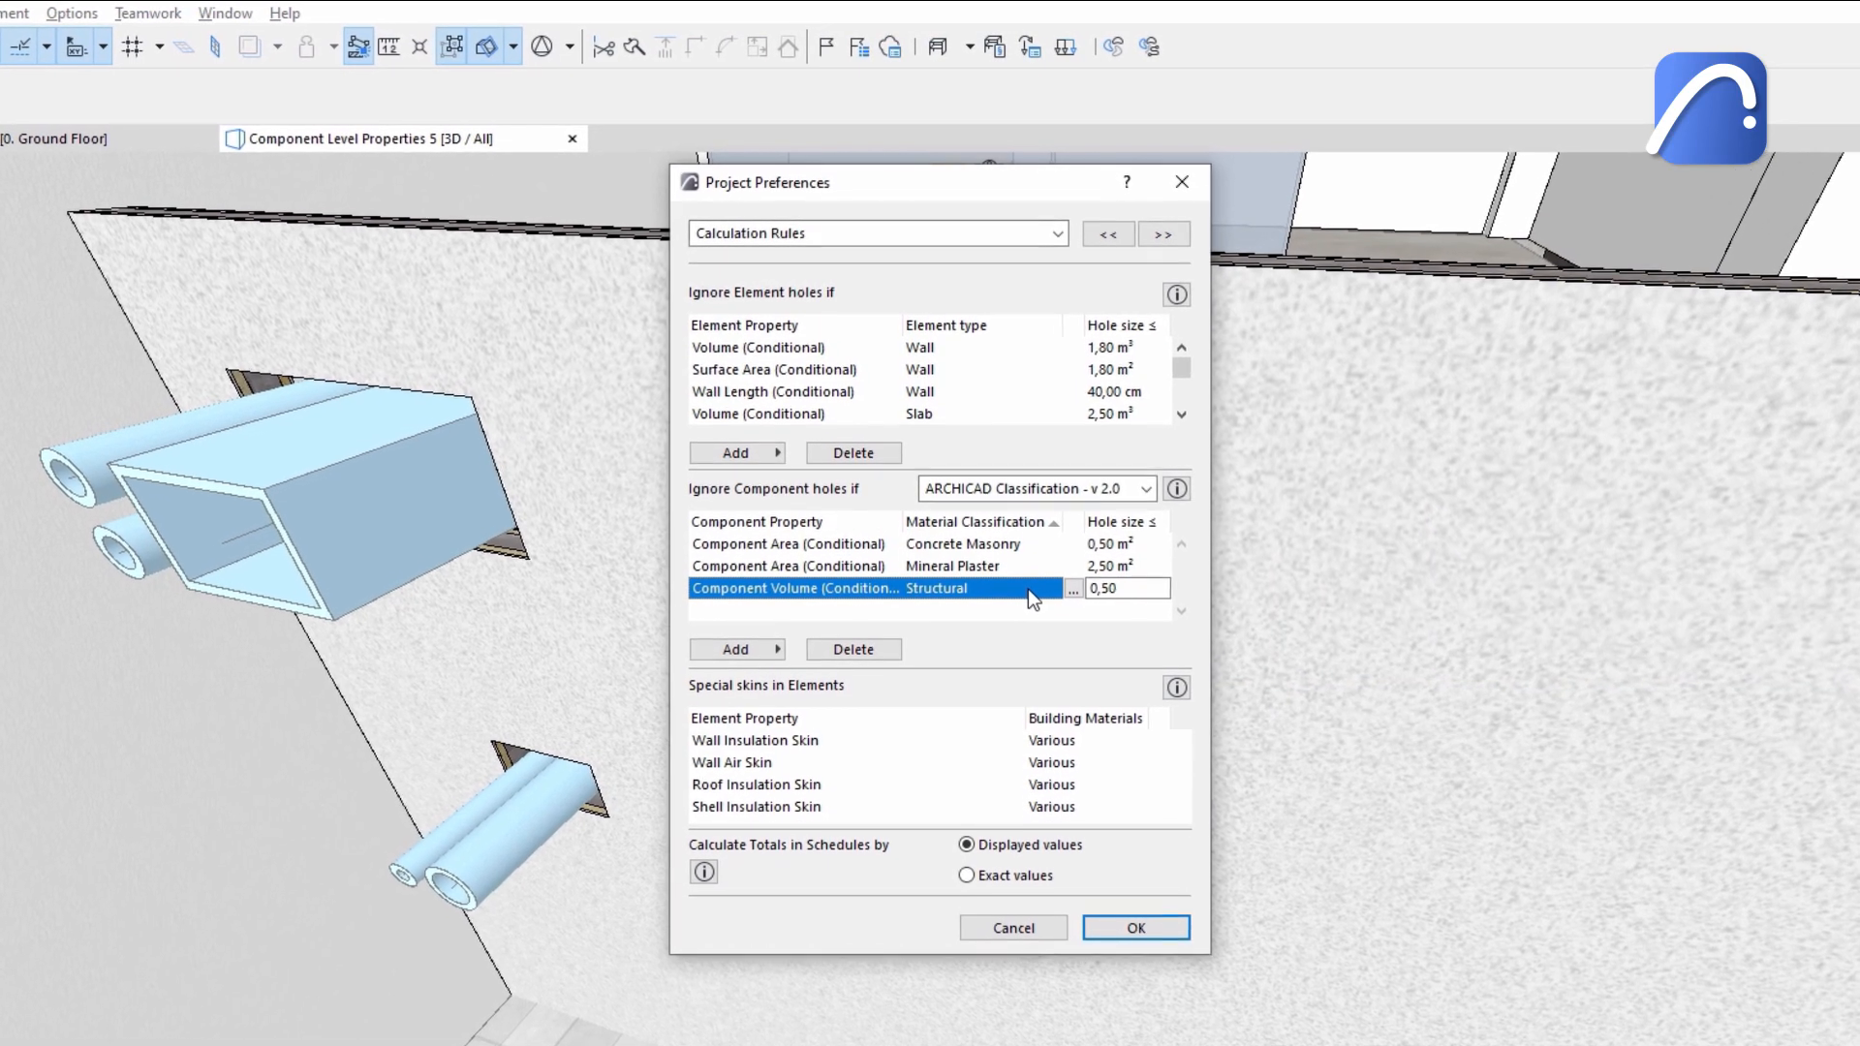
Step: Review the Projected Component Area fields in the Component Area Schedule's Scheme Settings
{"action": "left_click", "coordinate": [1132, 928]}
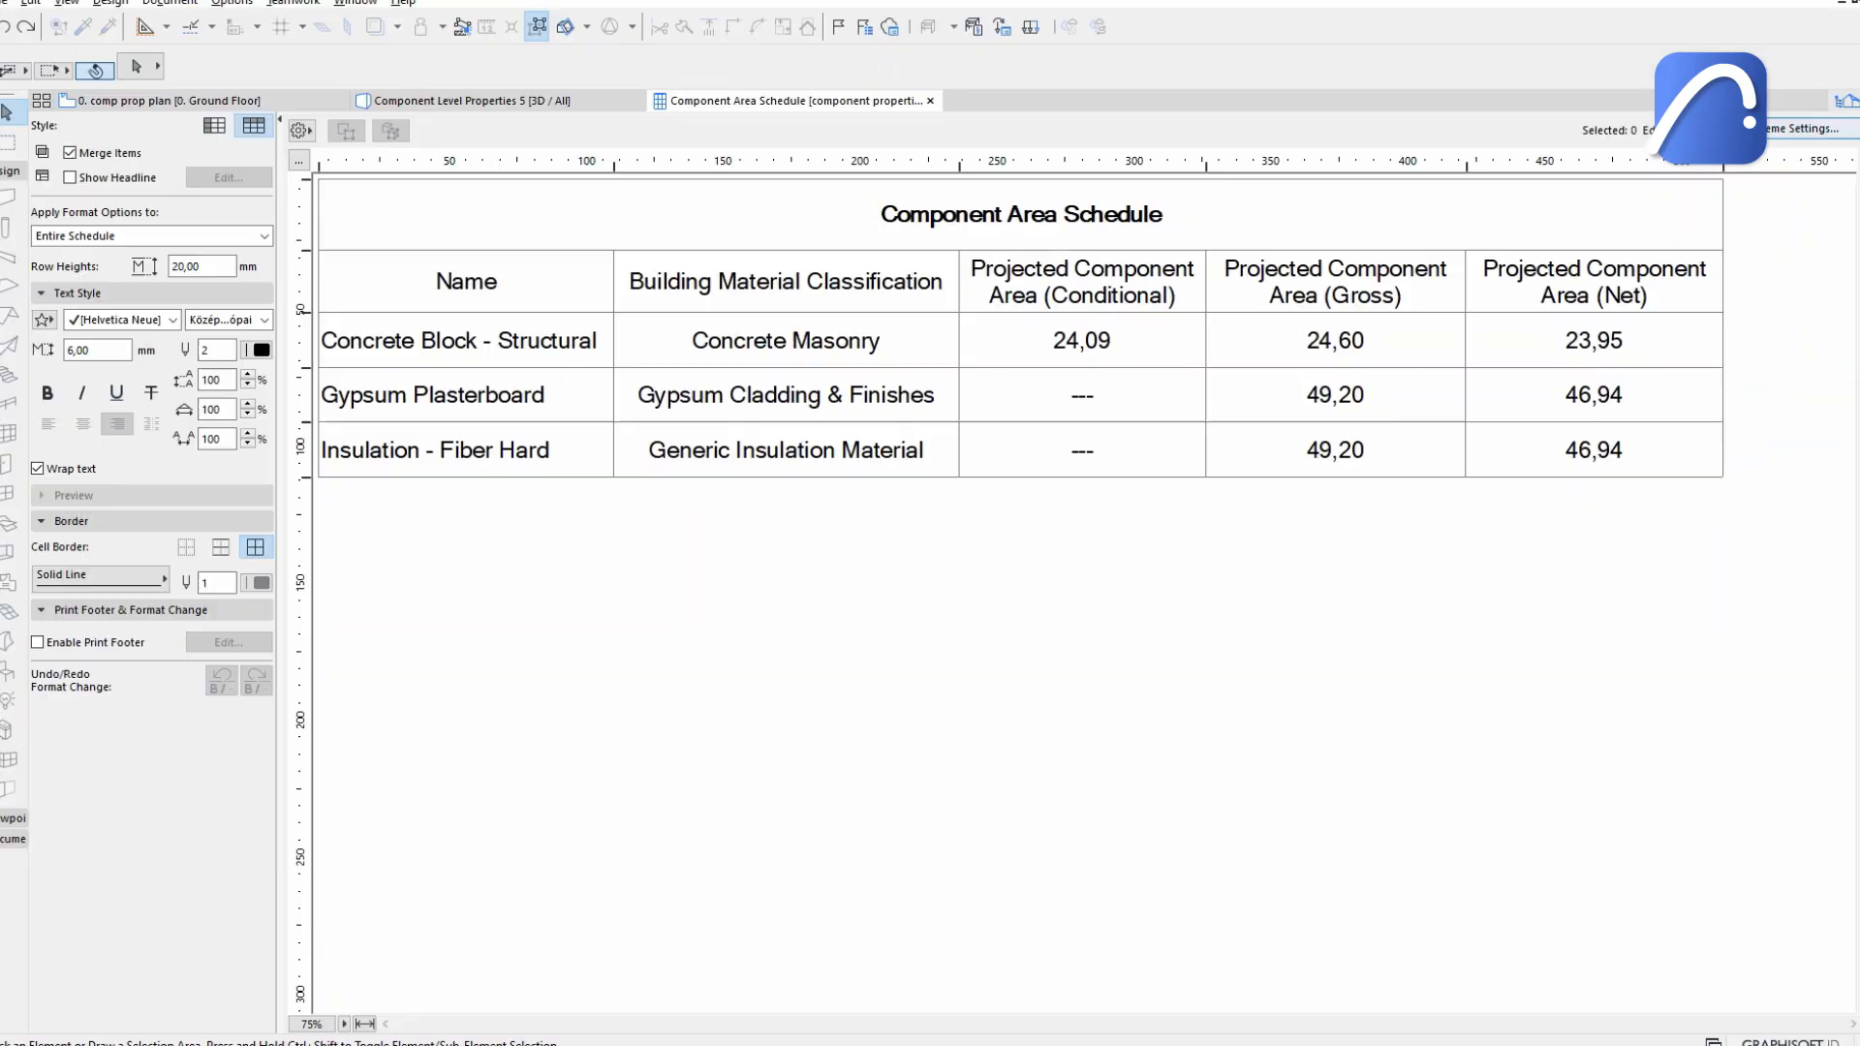
{"action": "left_click", "coordinate": [973, 865]}
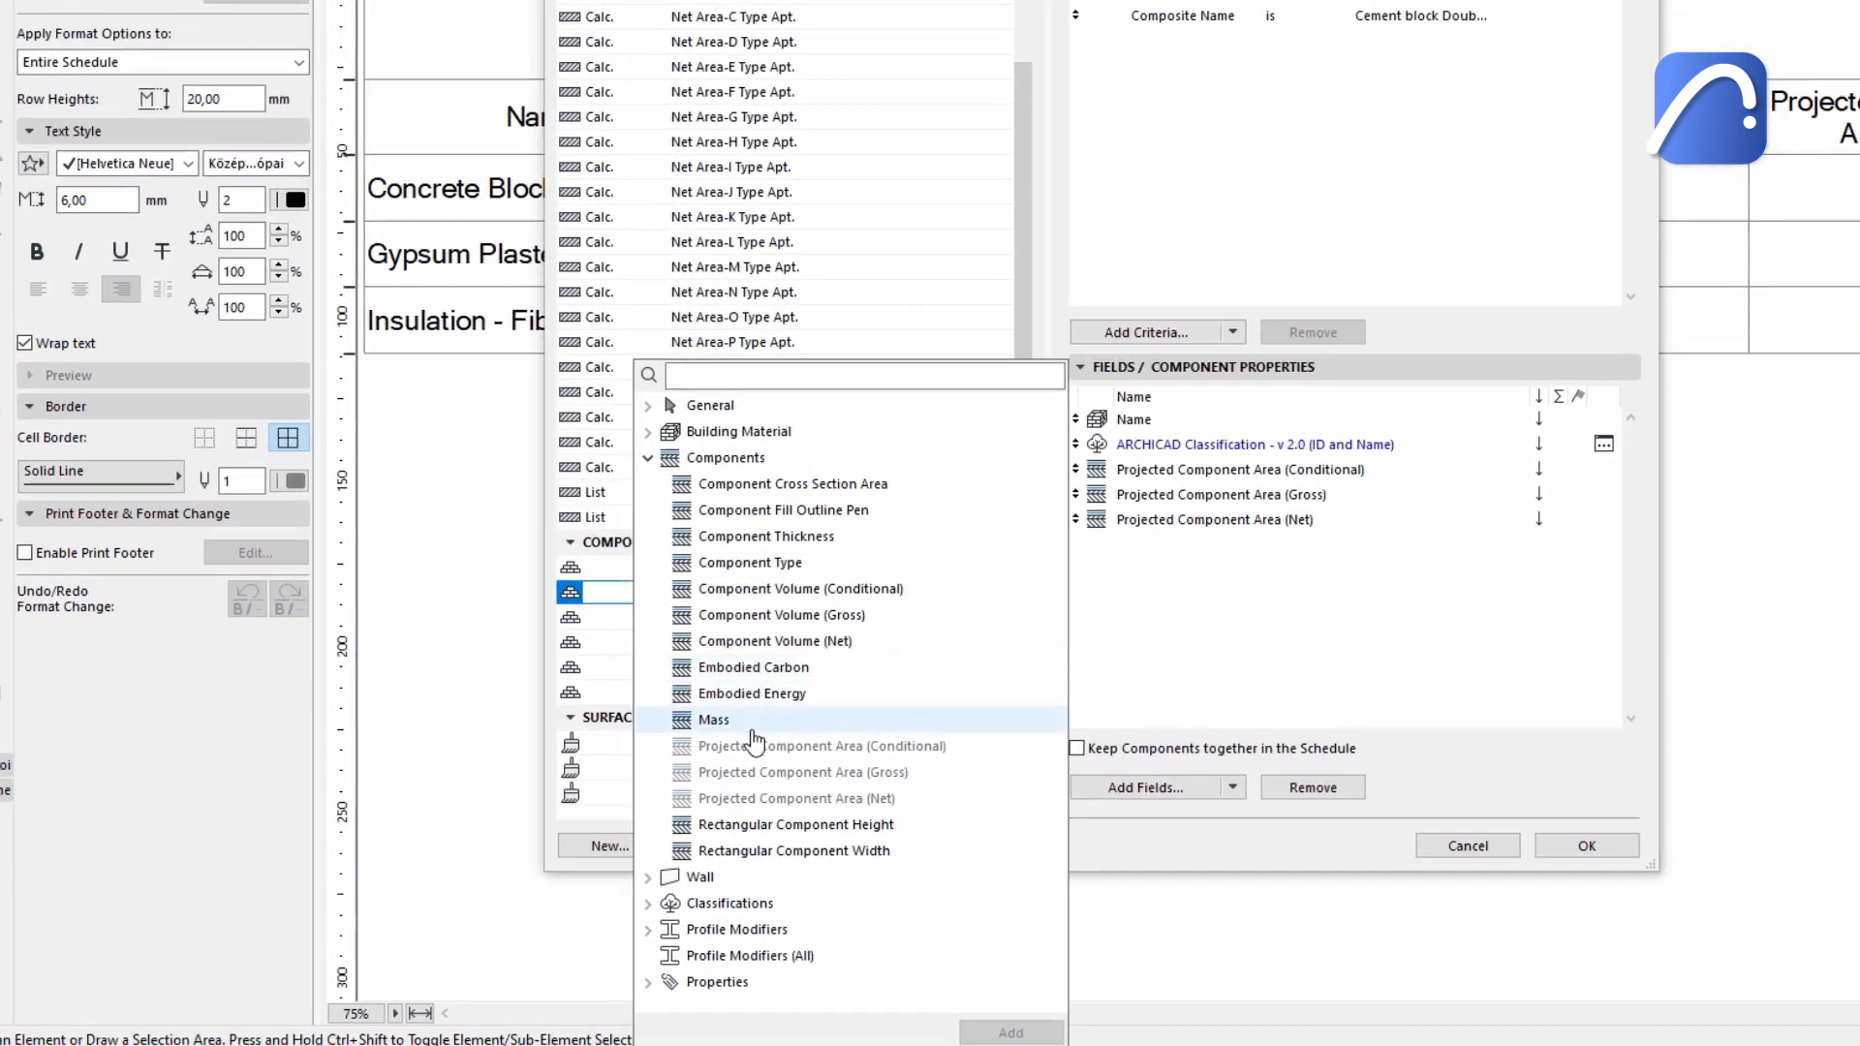
{"action": "left_click", "coordinate": [1585, 845]}
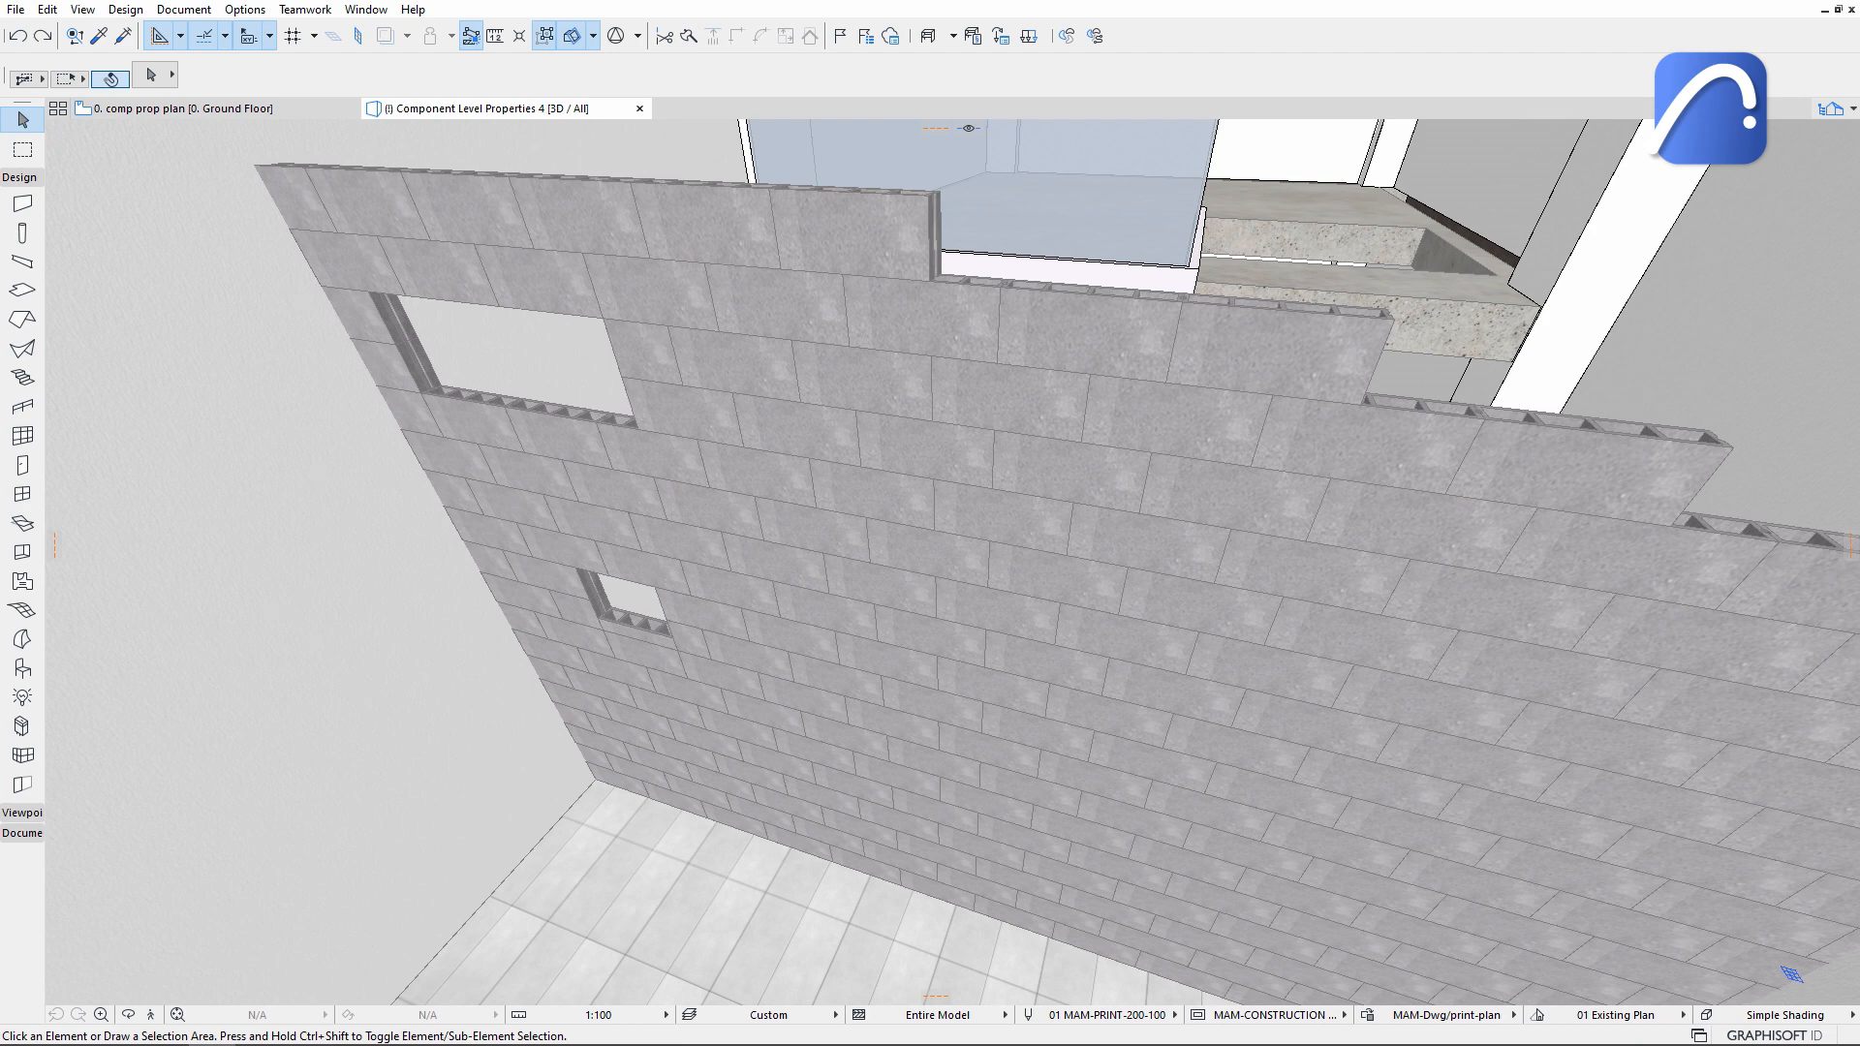
Step: List the Components schedules in the Navigator View Map and pick the Component Area Schedule
{"action": "left_click", "coordinate": [782, 117]}
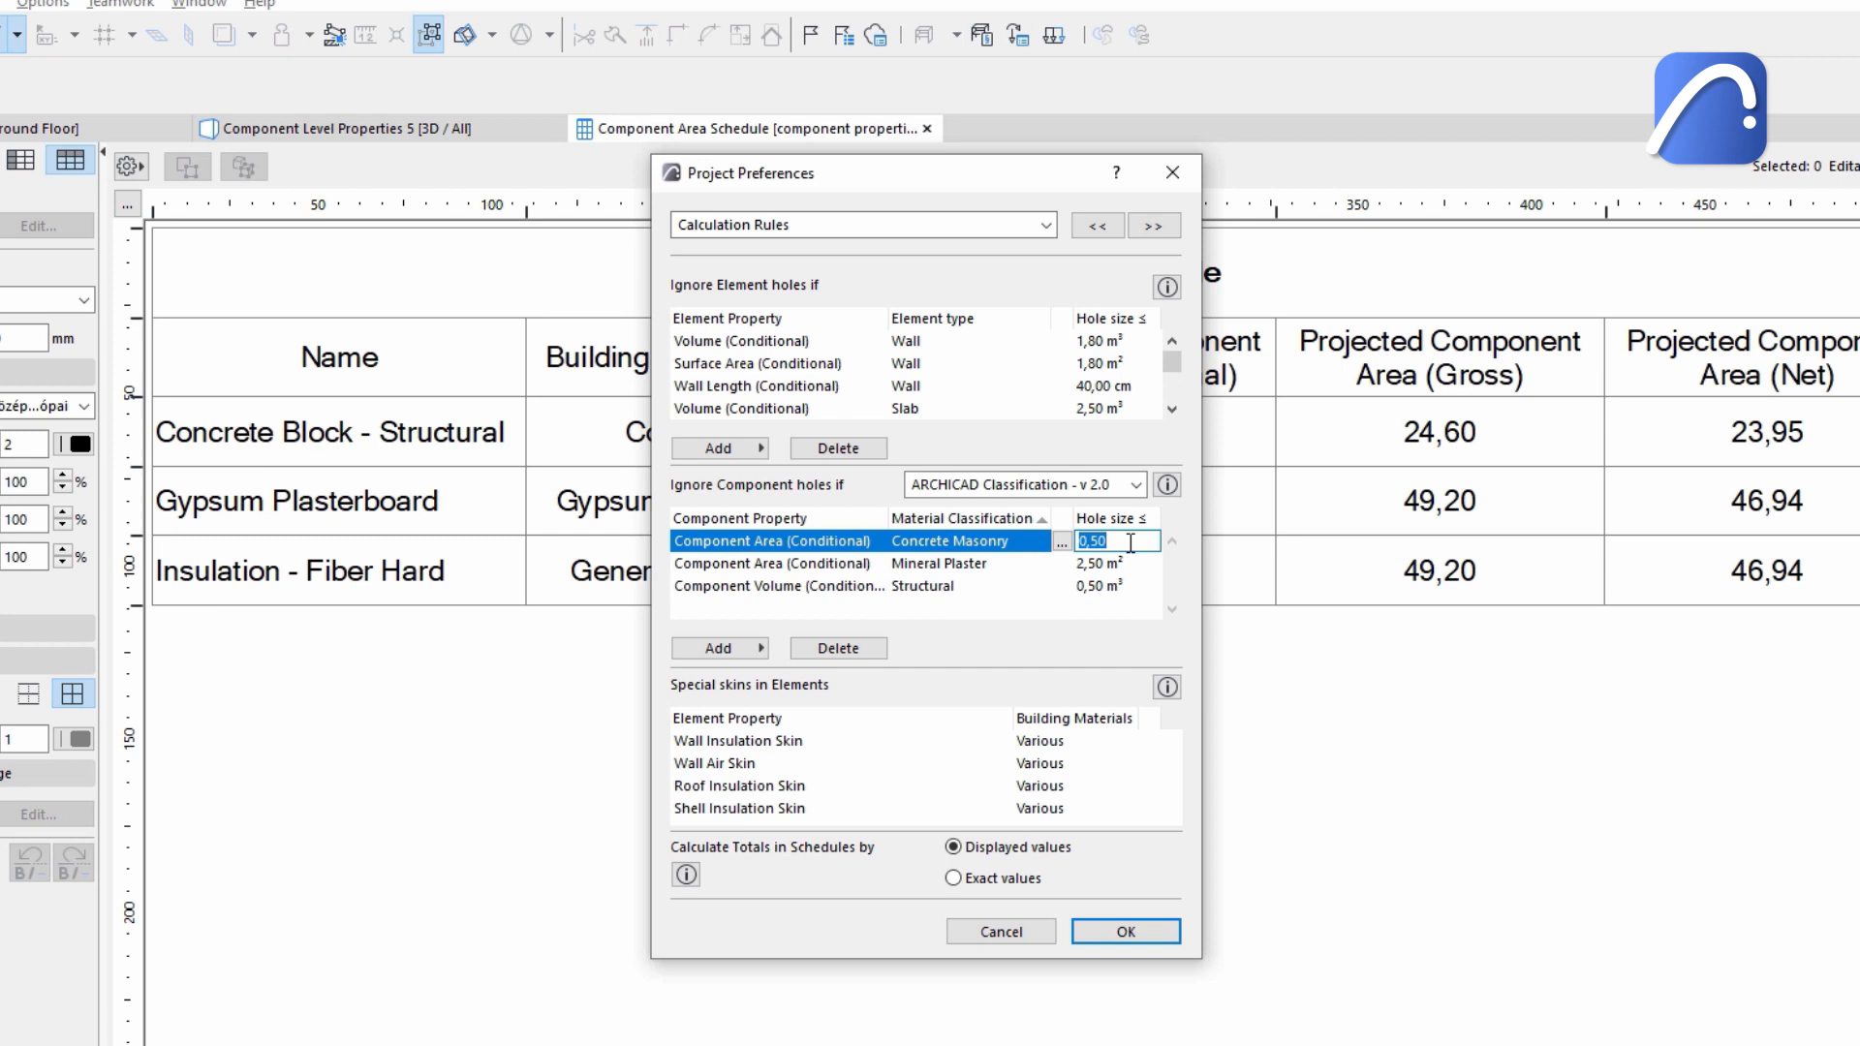
{"action": "left_click", "coordinate": [1122, 931]}
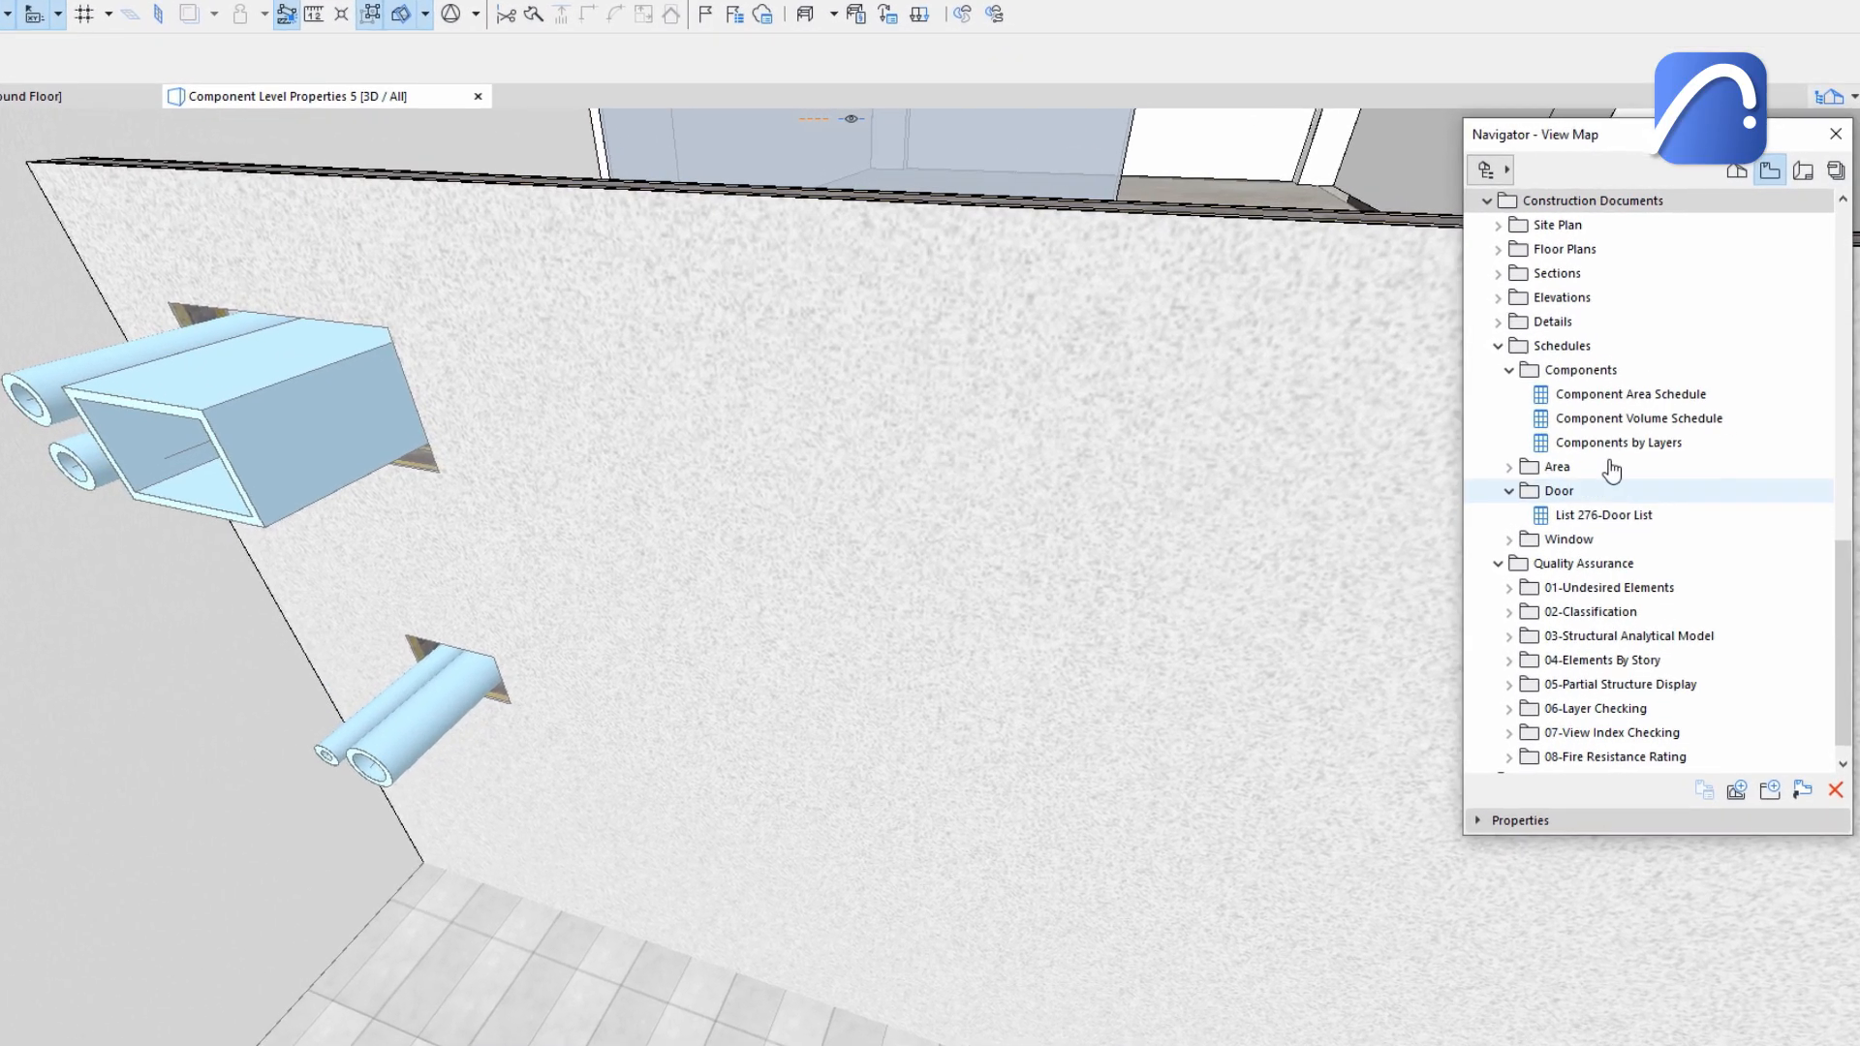
{"action": "left_click", "coordinate": [1628, 394]}
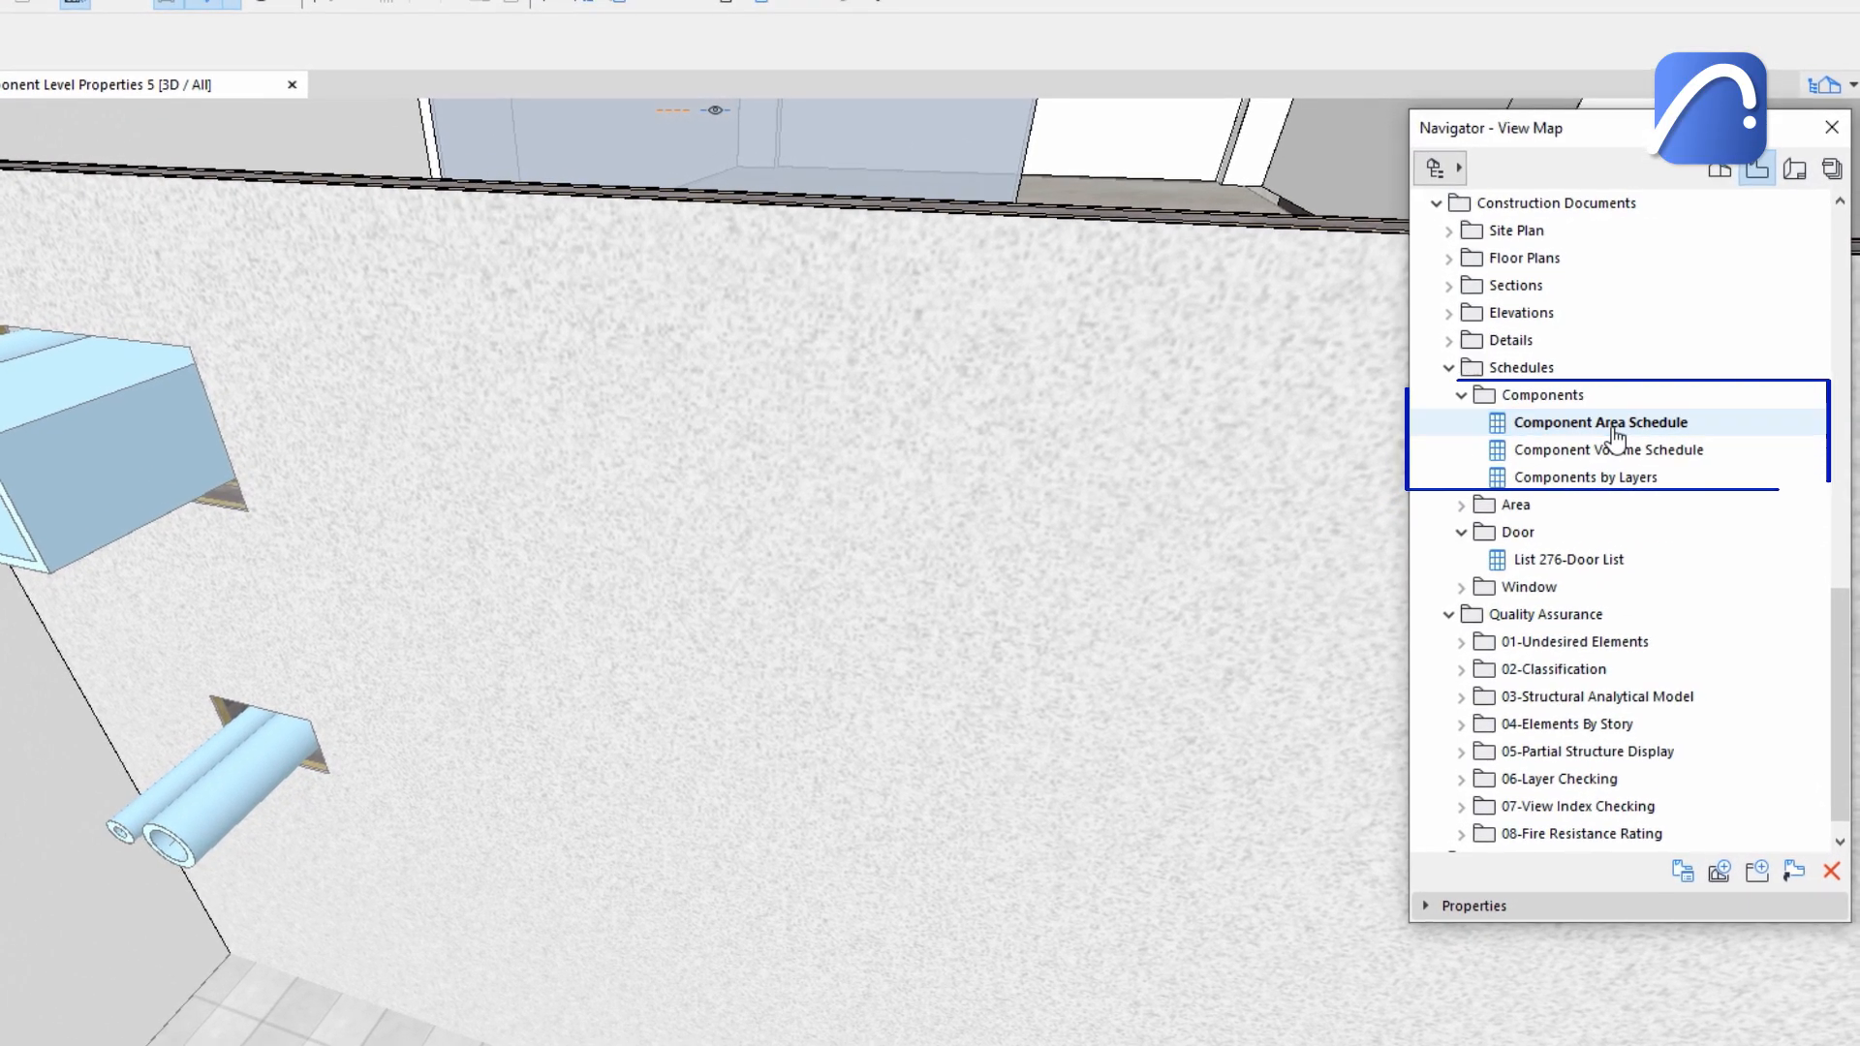